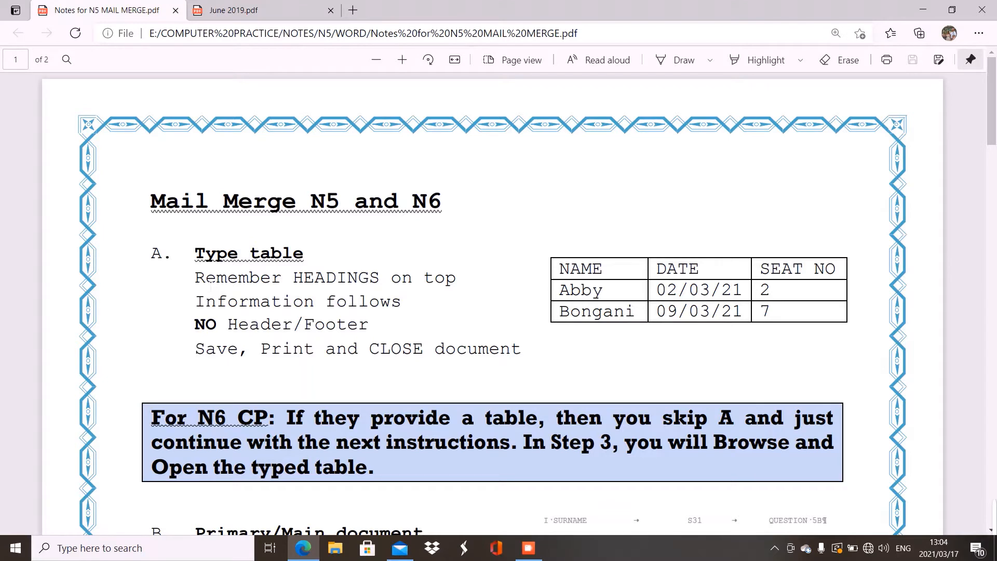
mouse_move(545, 195)
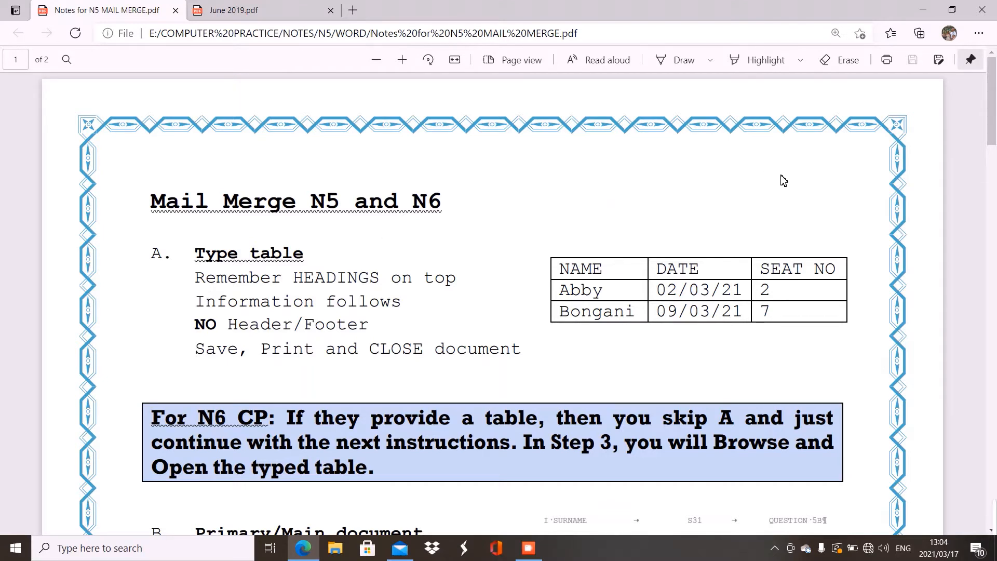
mouse_move(744, 189)
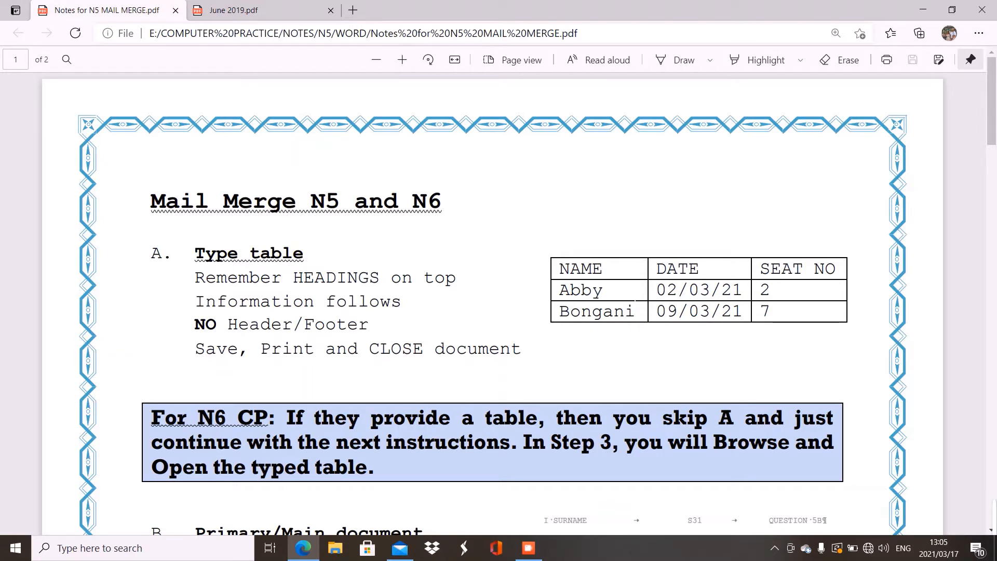
mouse_move(642, 337)
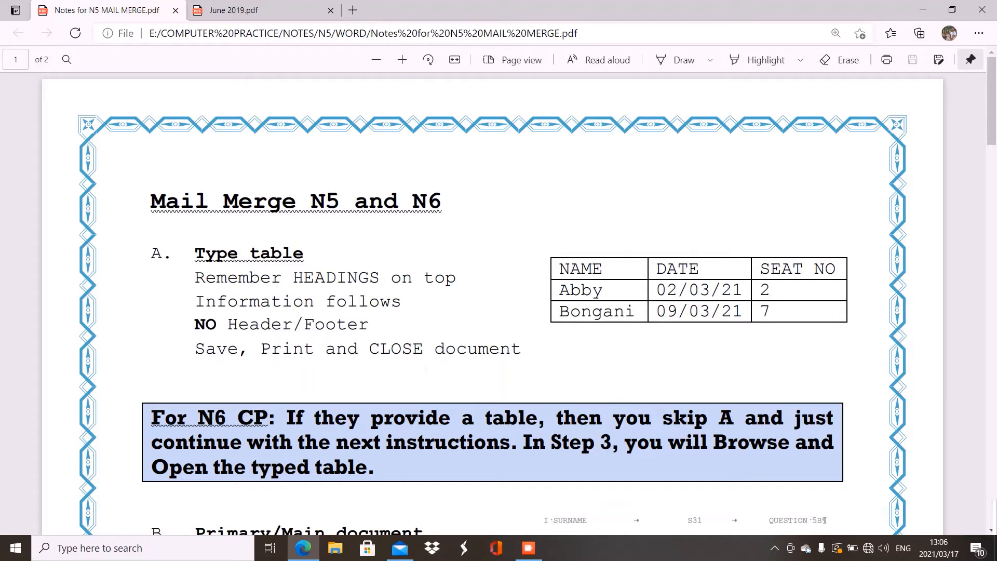
mouse_move(858, 195)
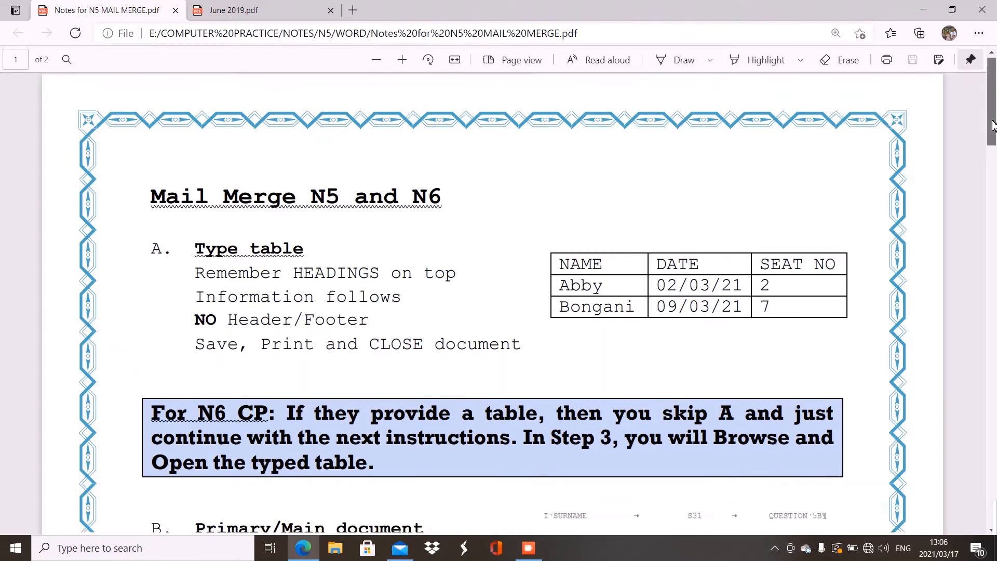
Scroll the notes to section B's Steps 1–4: typing the letter and inserting fields
scroll(down, 3)
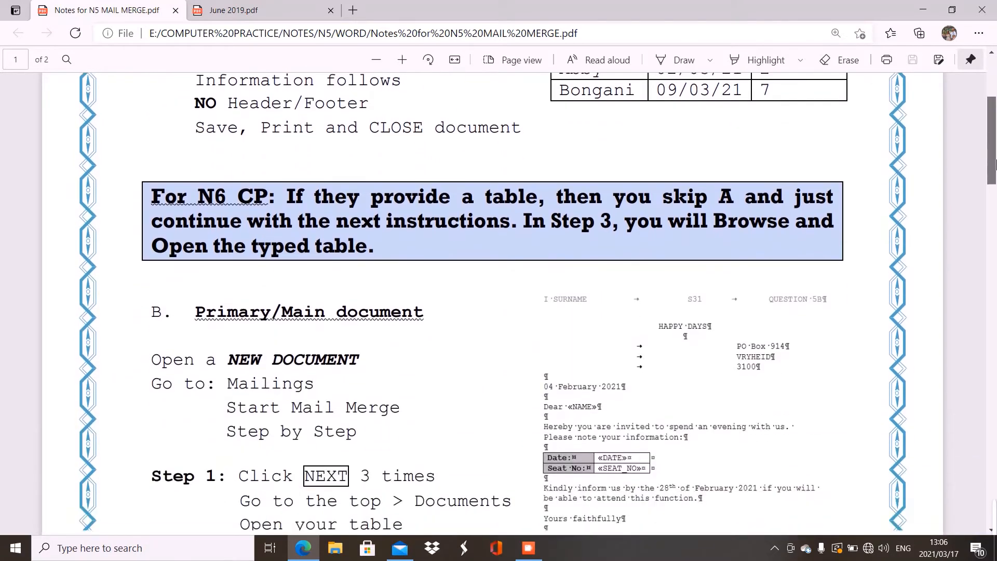
scroll(down, 3)
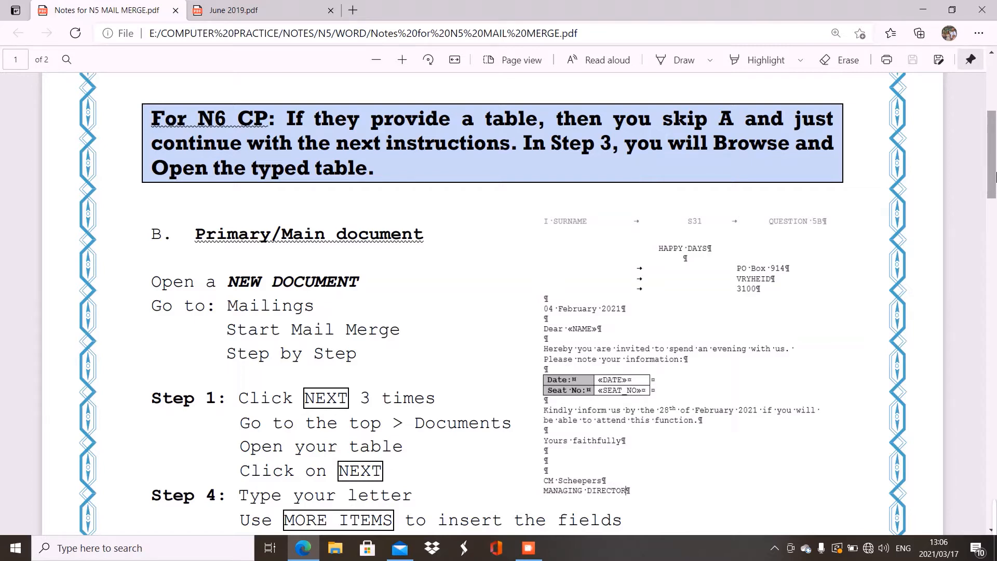
mouse_move(95, 113)
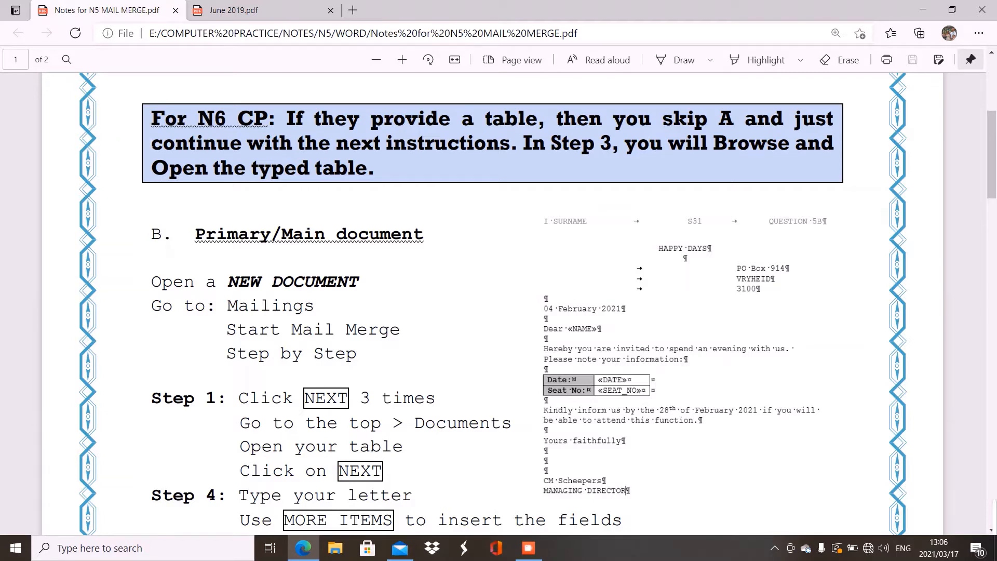
mouse_move(217, 117)
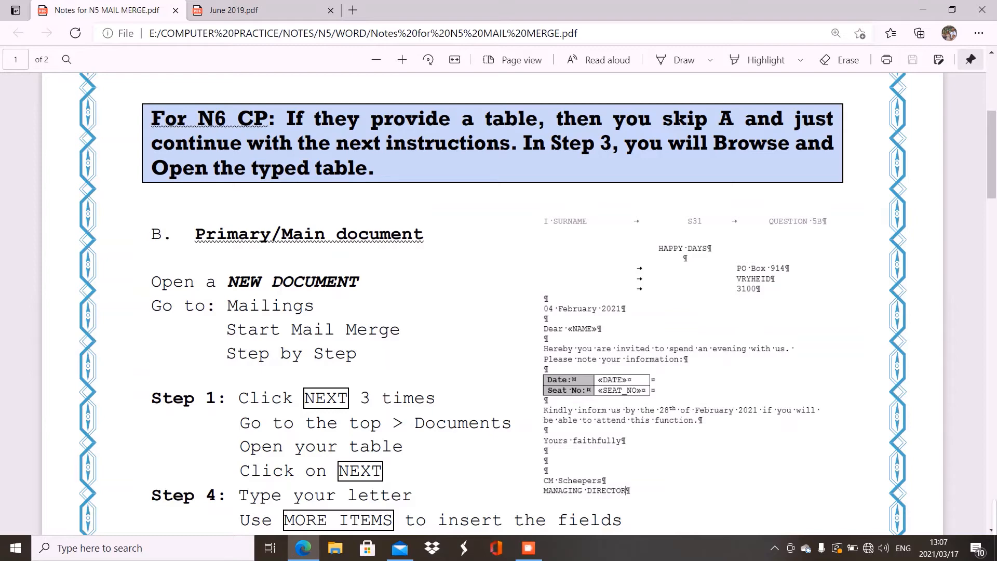
mouse_move(122, 5)
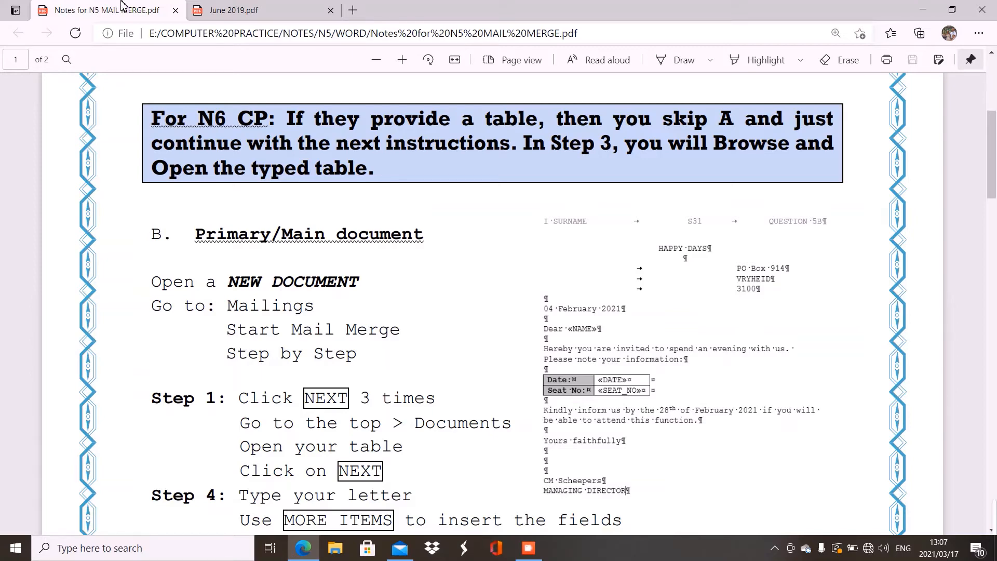
click(255, 11)
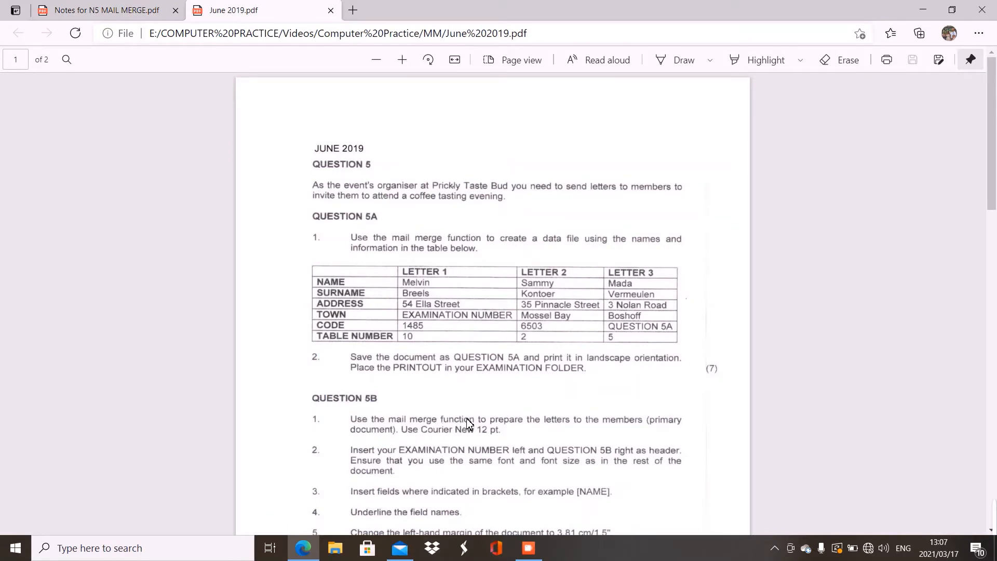
mouse_move(300, 288)
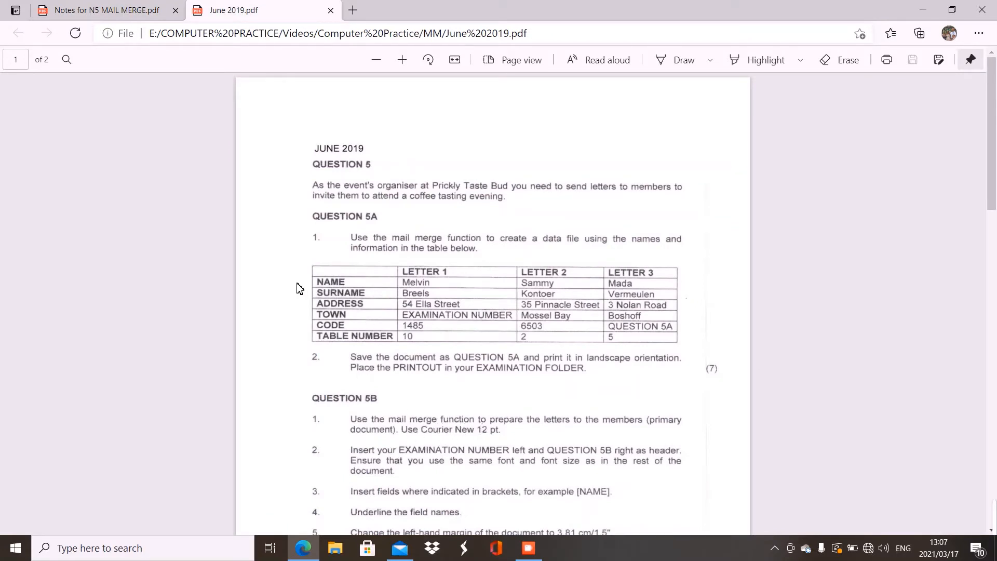
mouse_move(108, 10)
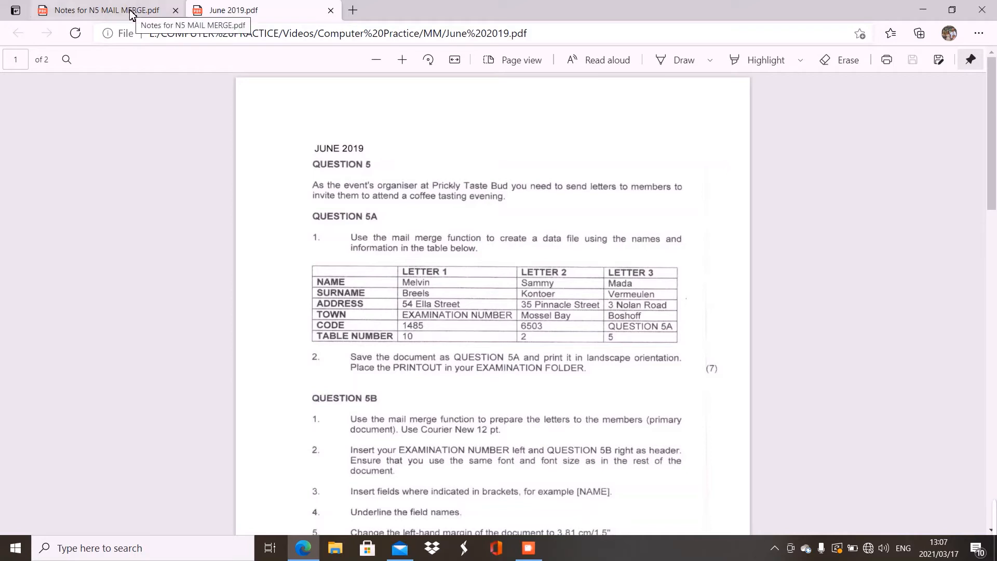
click(105, 9)
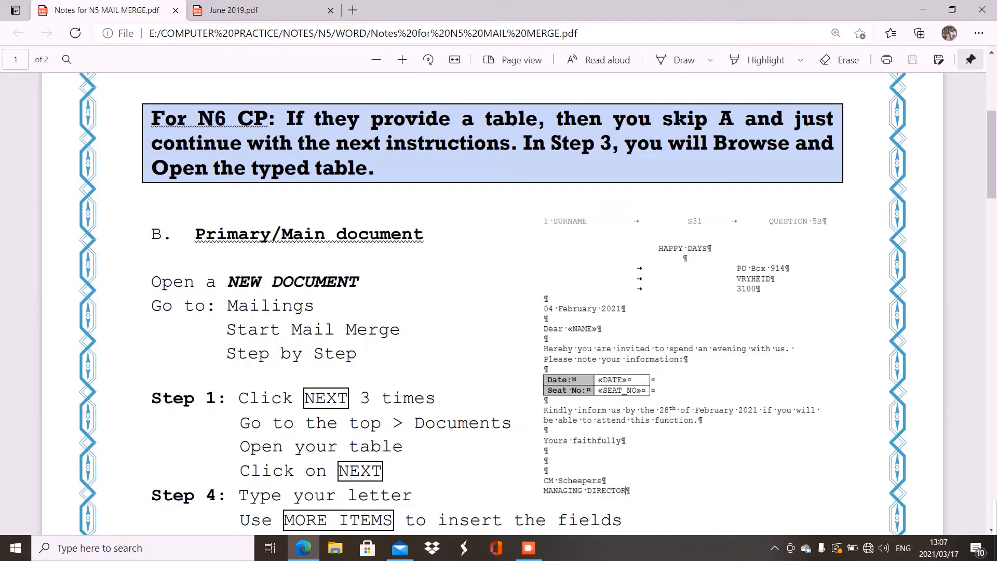
mouse_move(982, 336)
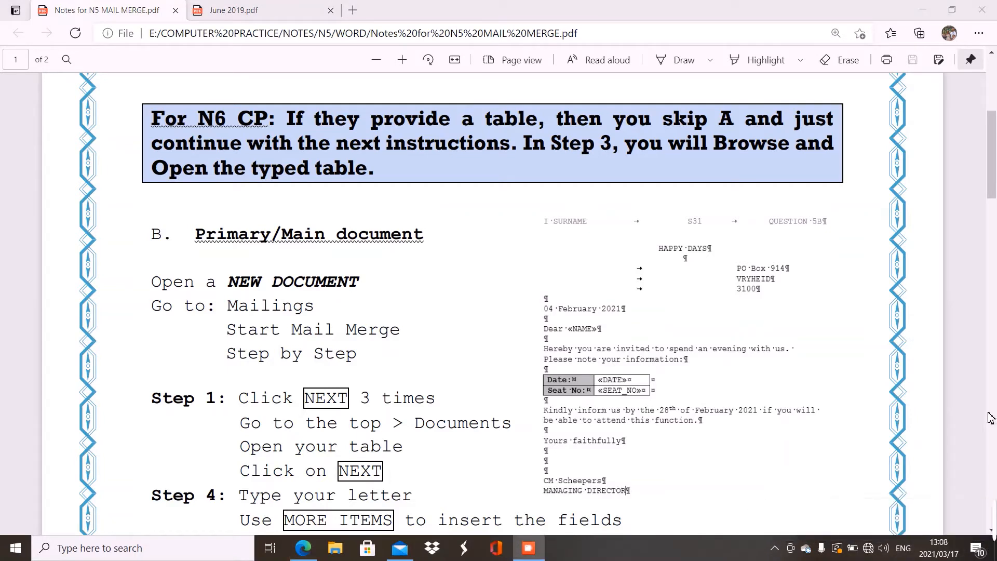
Scroll to Step 4's save-and-print instructions and section C, Merge Letters, Steps 5–6
scroll(down, 3)
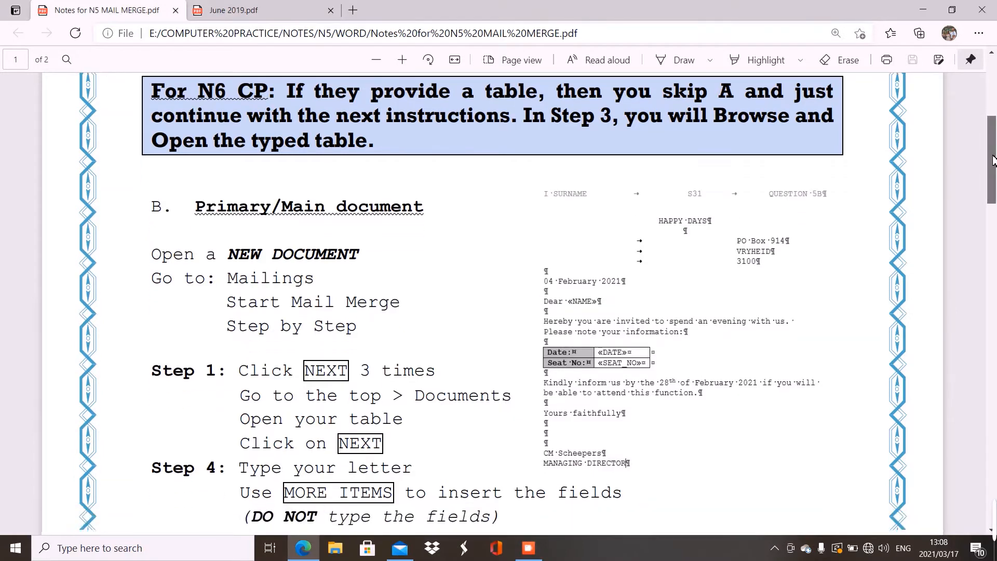
scroll(down, 3)
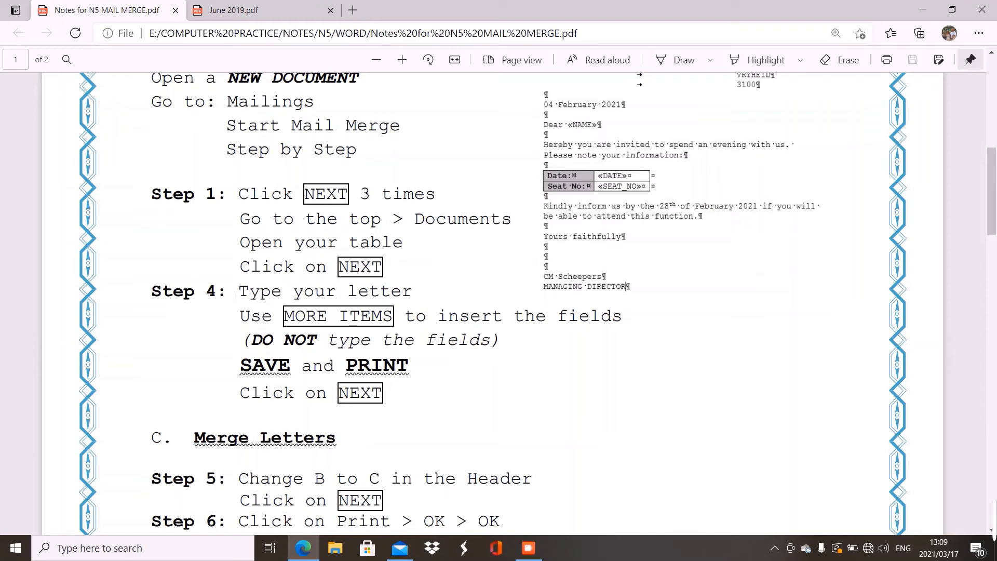
mouse_move(506, 272)
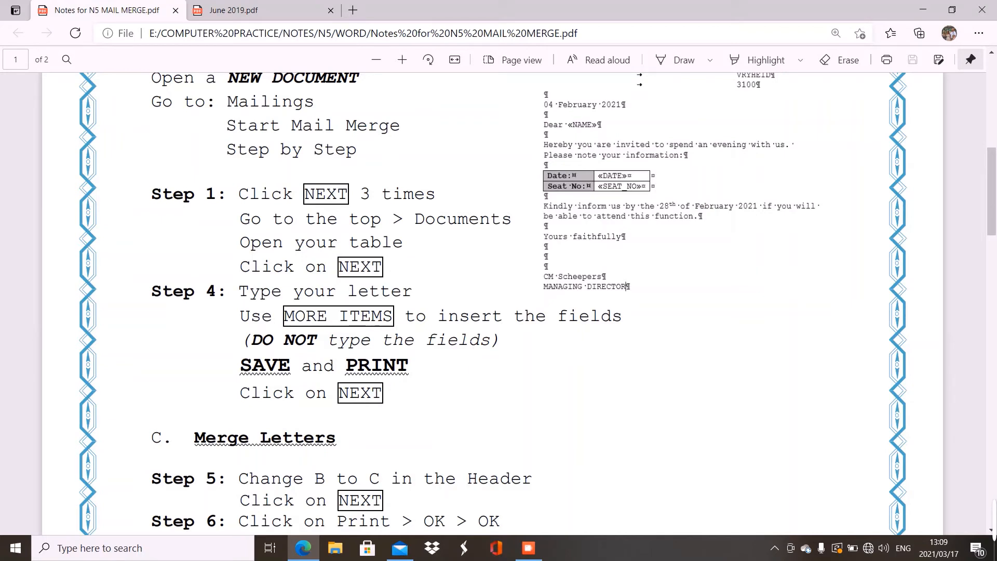
mouse_move(950, 353)
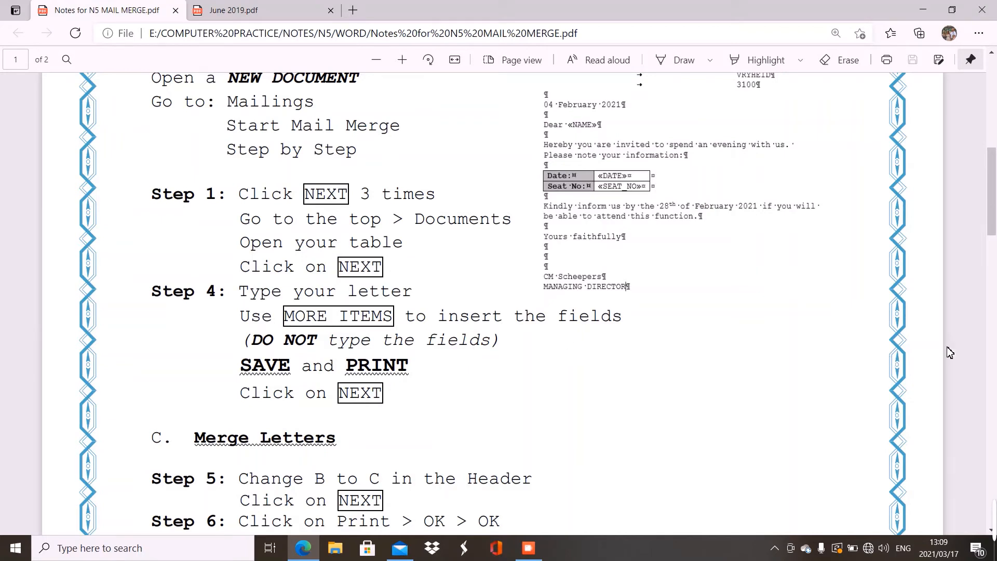
mouse_move(890, 393)
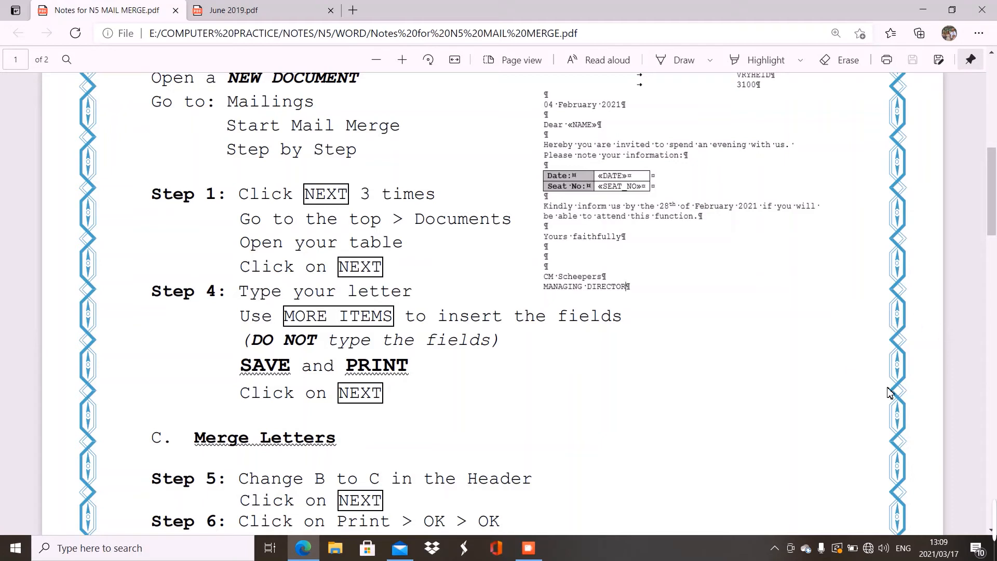
mouse_move(672, 259)
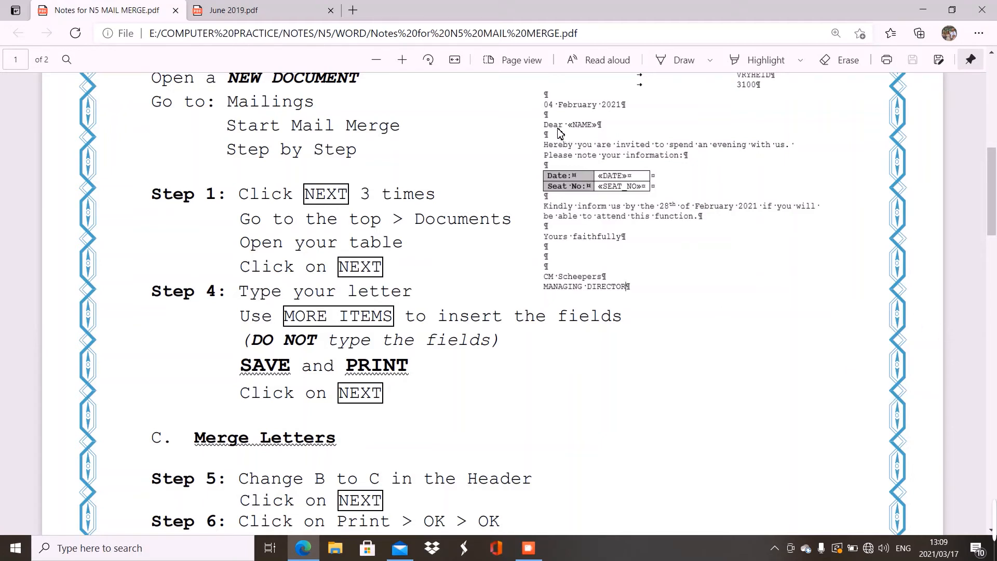
mouse_move(566, 130)
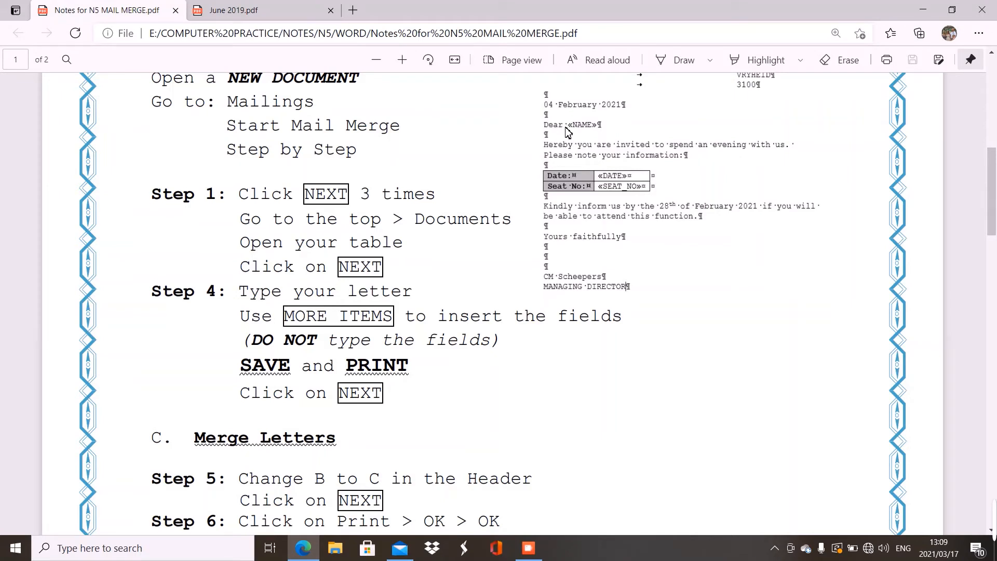
mouse_move(582, 133)
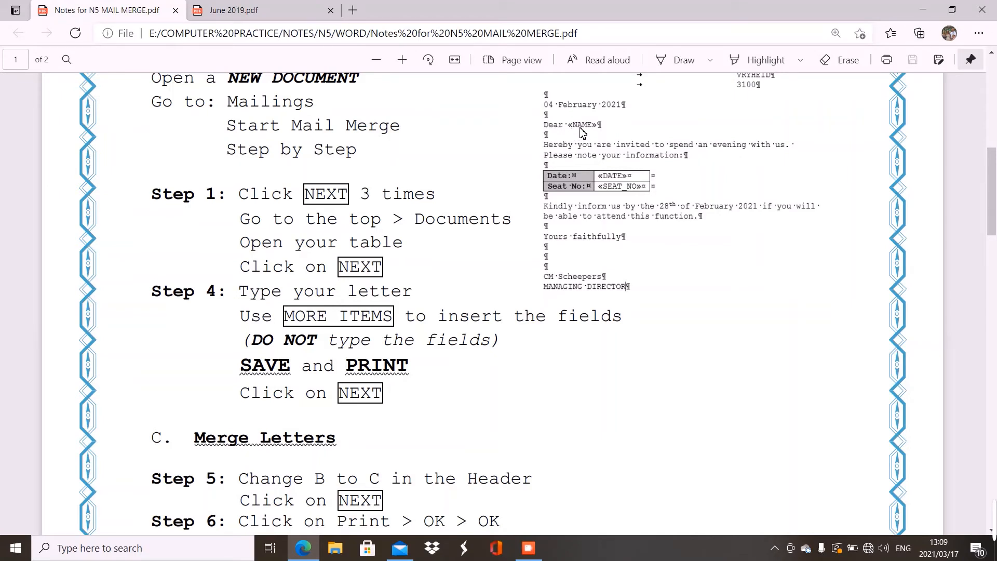
mouse_move(601, 133)
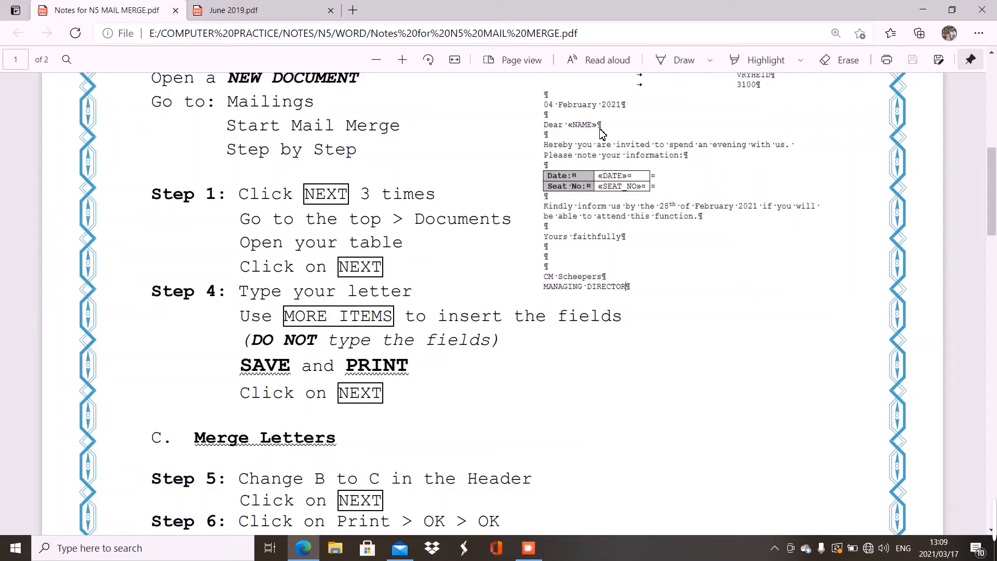
mouse_move(881, 199)
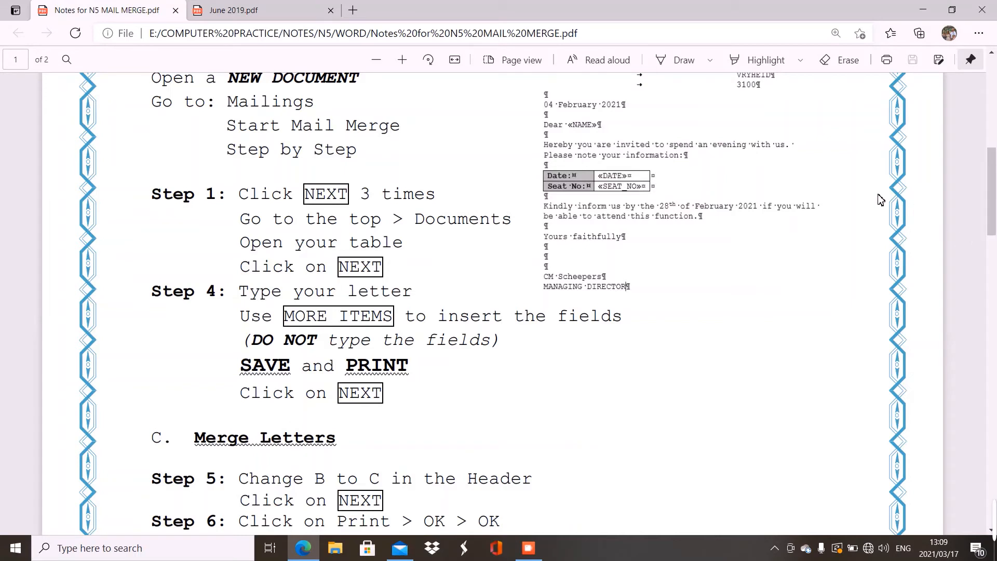
mouse_move(907, 285)
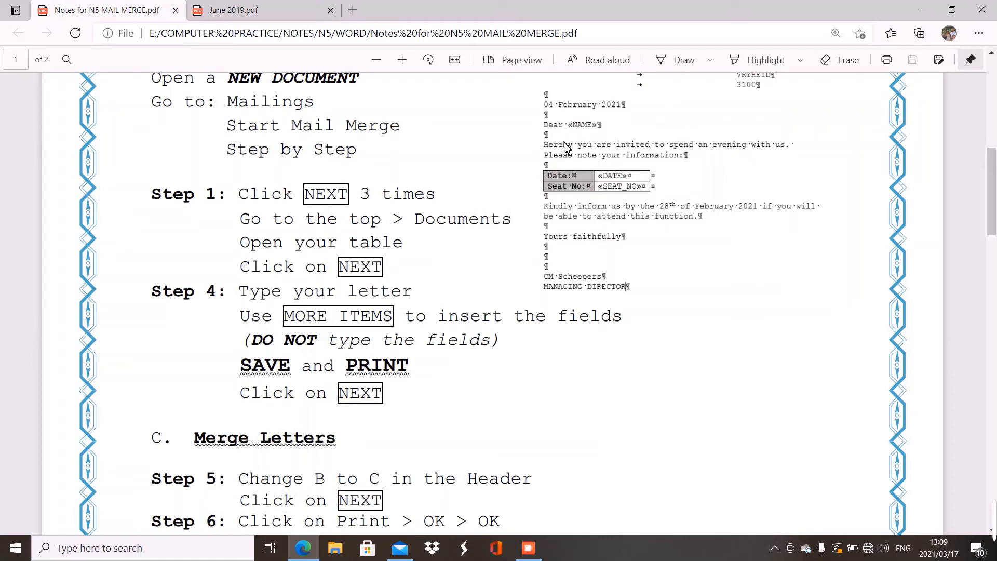
mouse_move(617, 181)
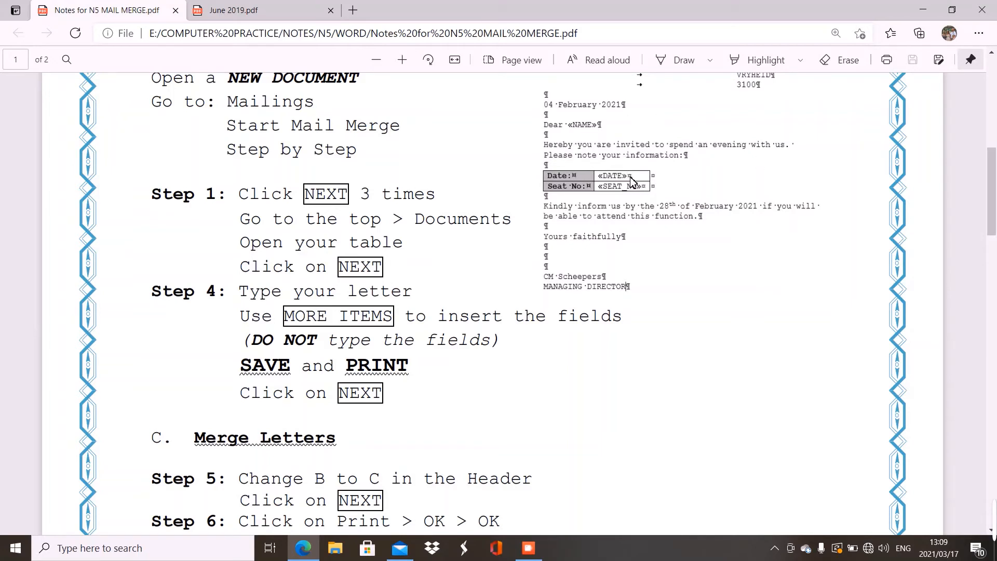
mouse_move(910, 234)
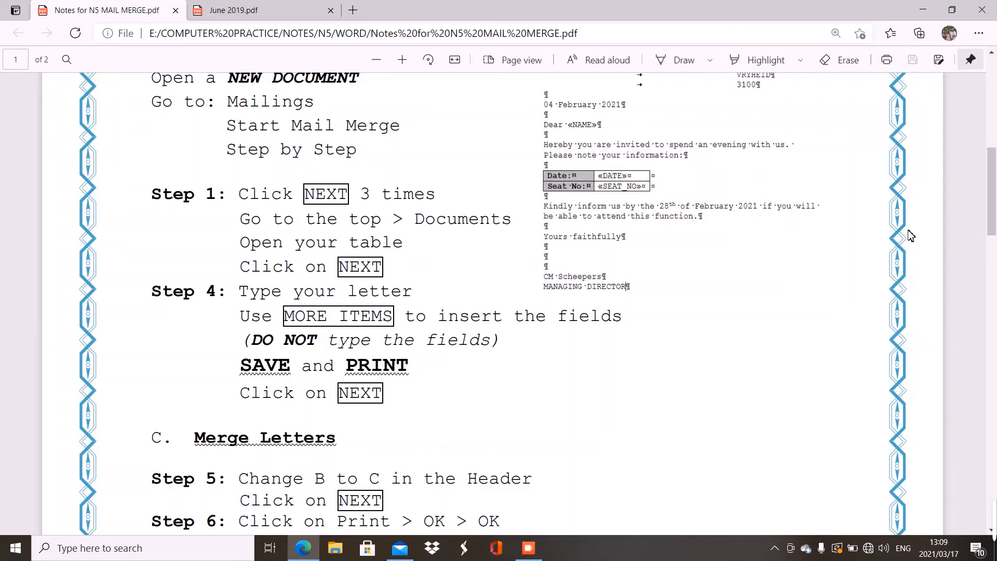
mouse_move(923, 241)
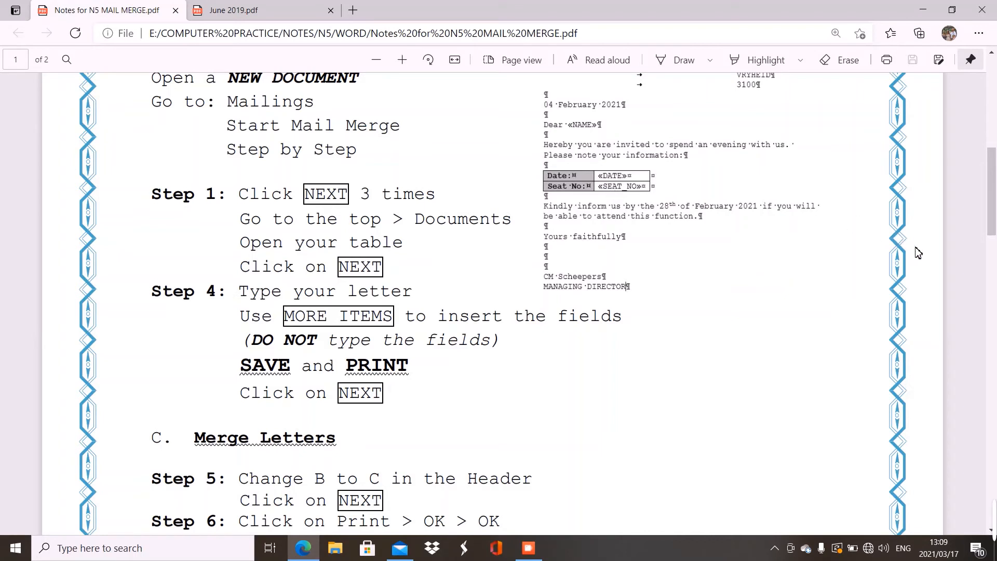
mouse_move(889, 306)
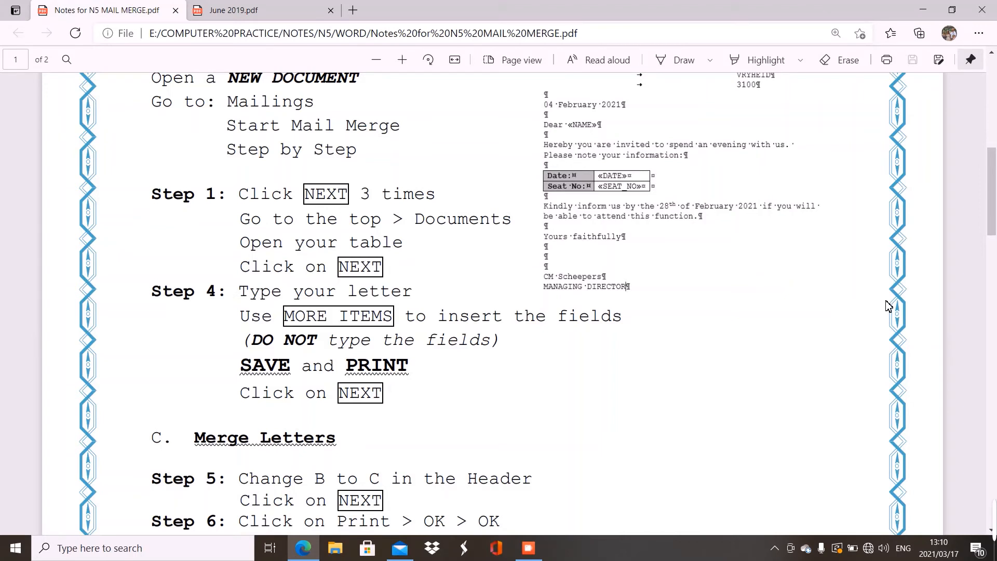
mouse_move(617, 287)
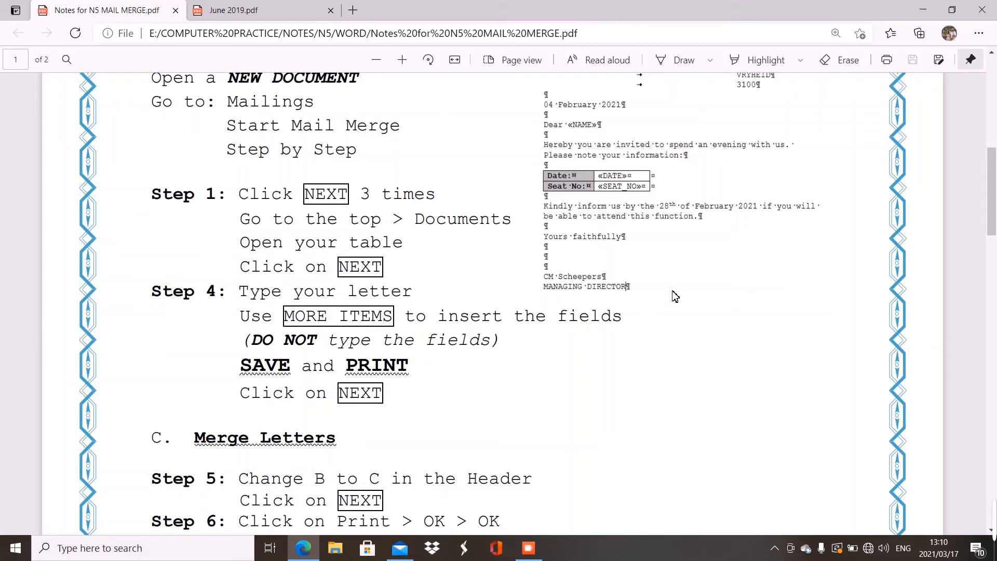
mouse_move(617, 203)
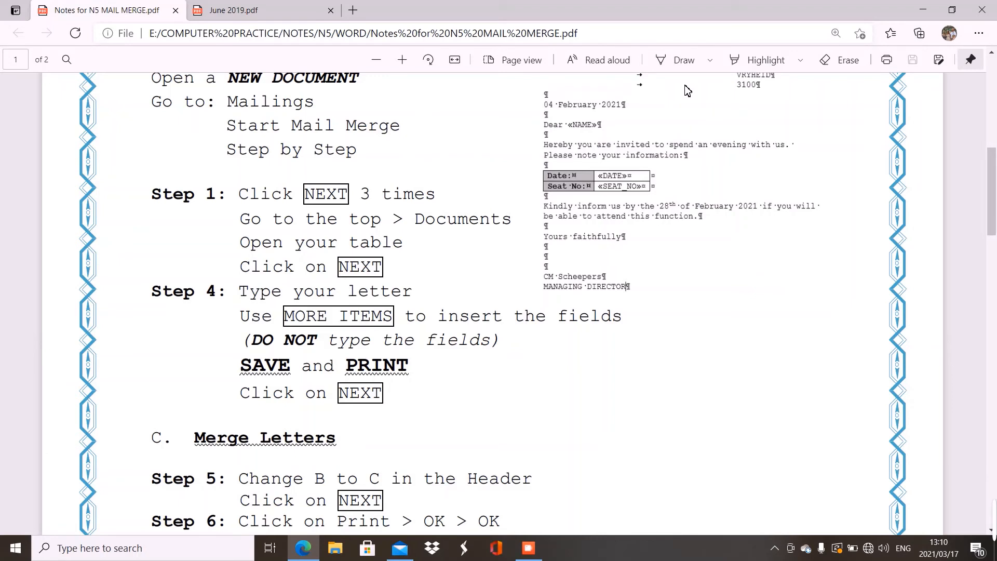
mouse_move(782, 106)
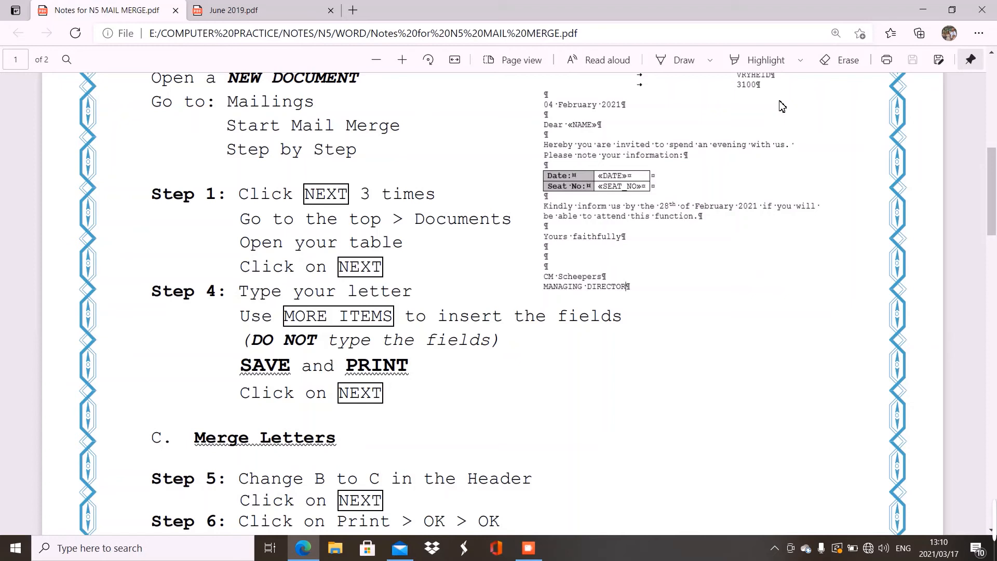
mouse_move(809, 107)
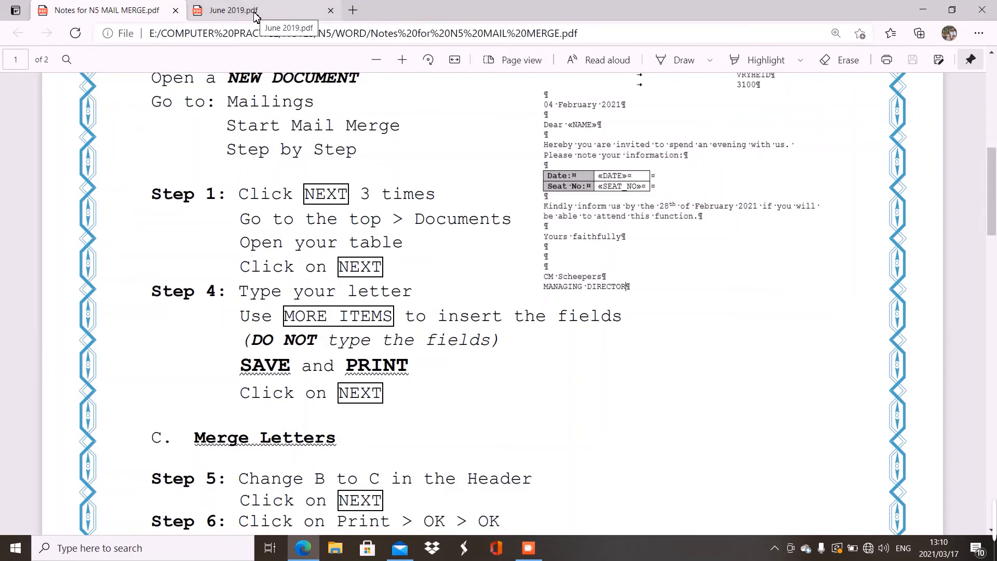
Switch to the June 2019 paper and scroll to page 2's Question 5C
click(233, 11)
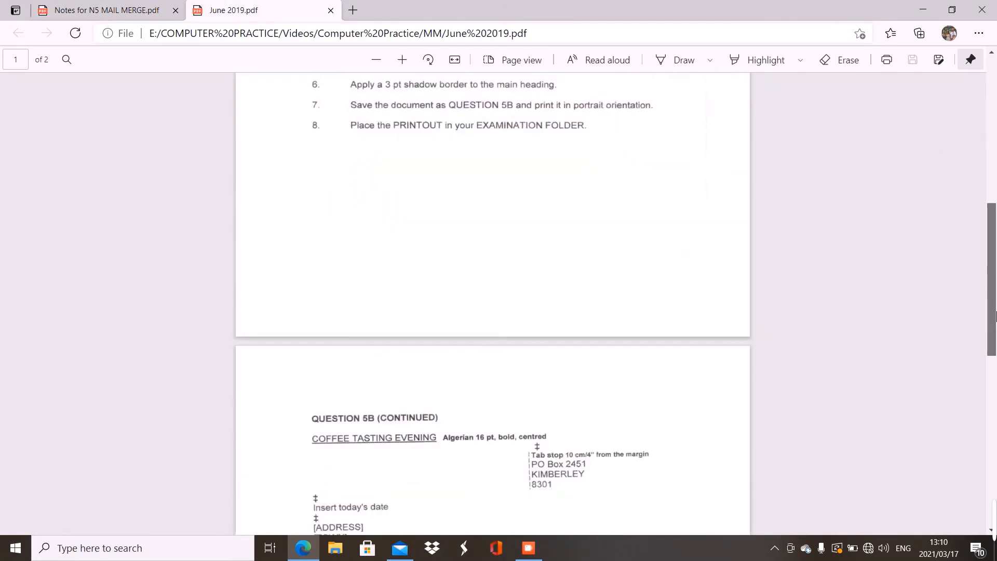
scroll(down, 3)
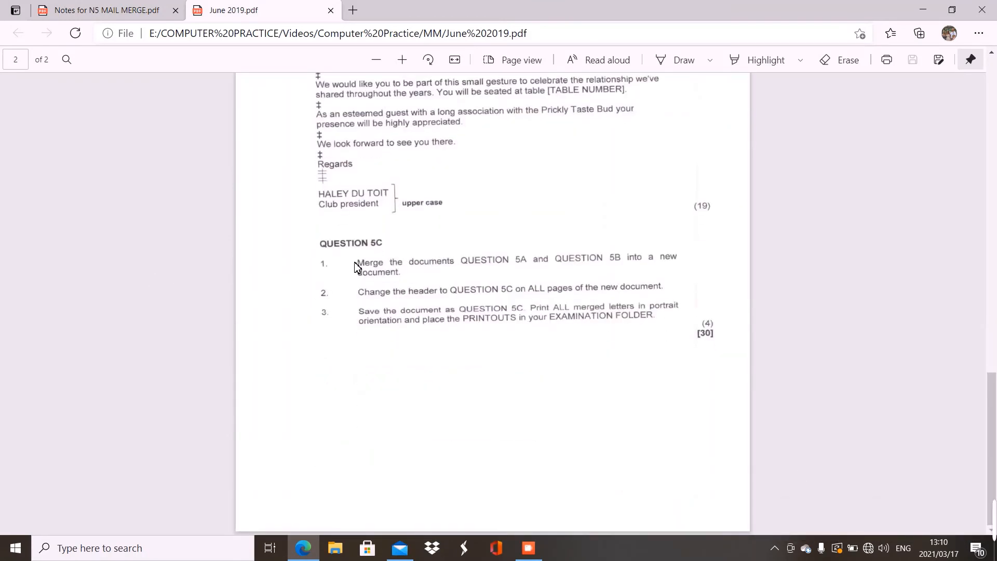
mouse_move(437, 280)
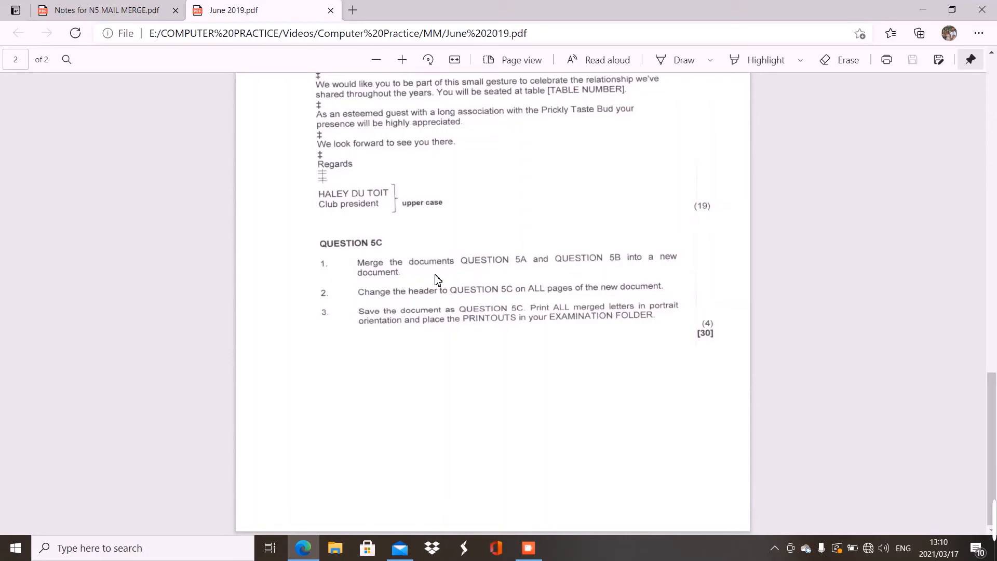
mouse_move(614, 269)
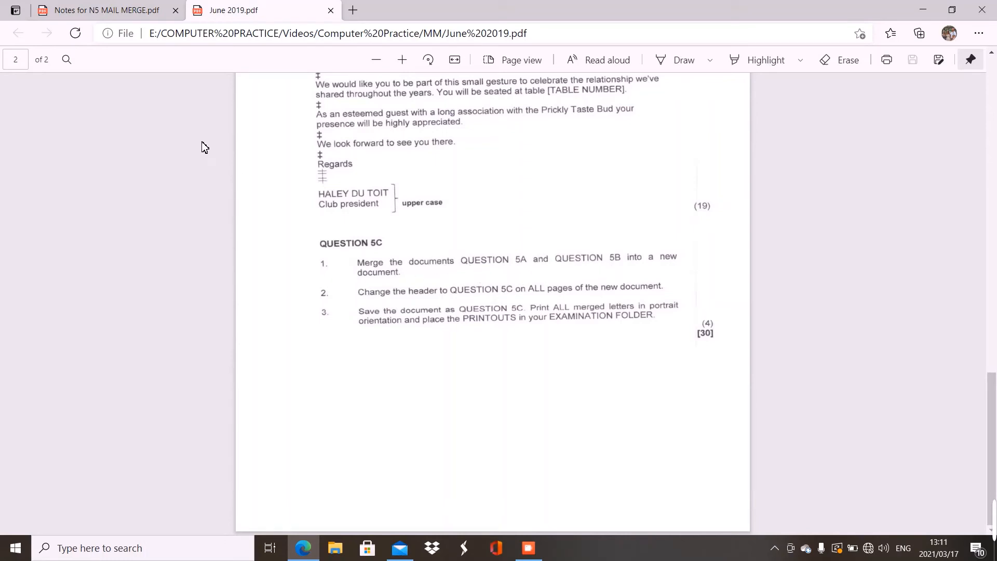
mouse_move(105, 10)
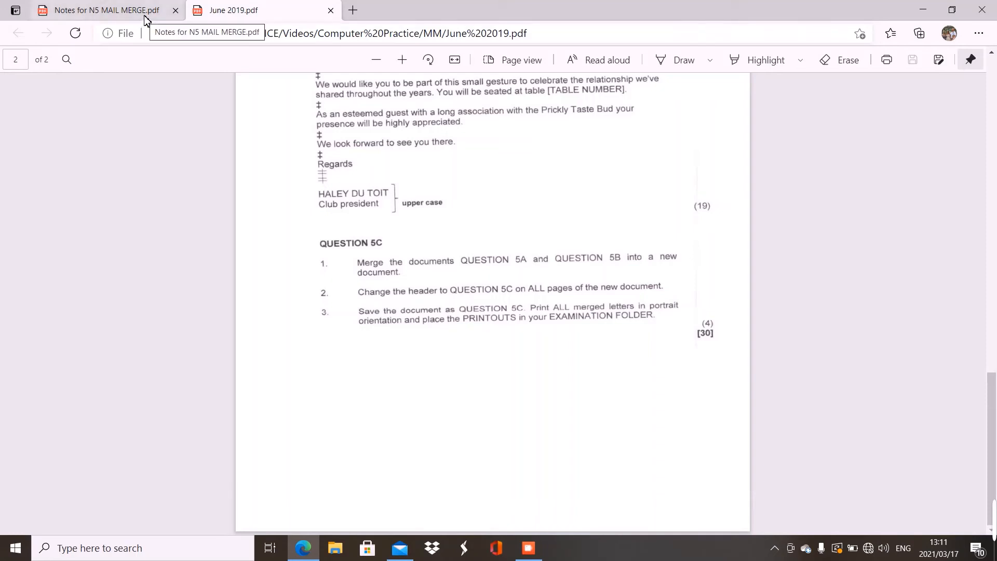
Return to the Notes for N5 MAIL MERGE.pdf tab, showing section A's table and N6 CP note
click(102, 10)
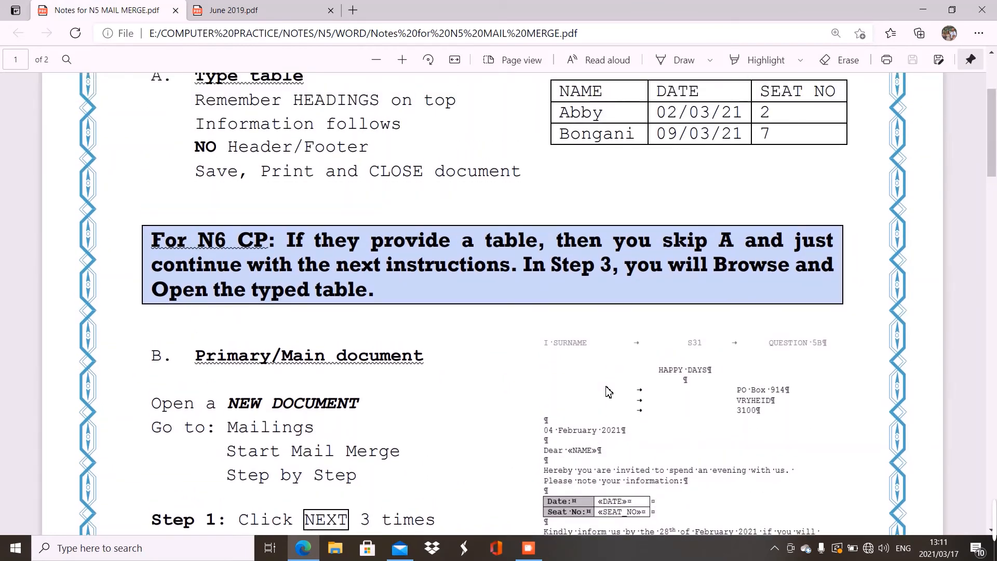
mouse_move(633, 309)
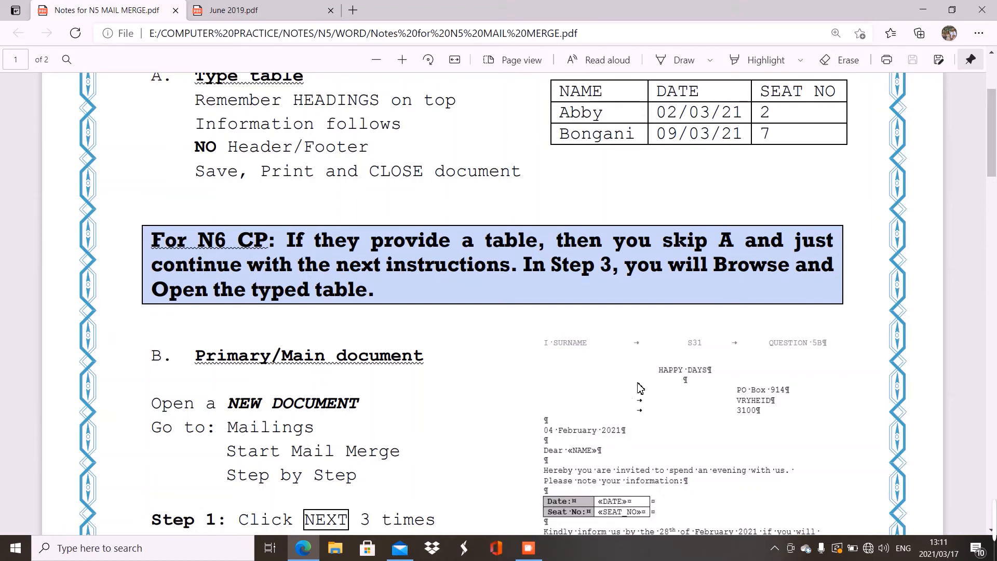
mouse_move(595, 455)
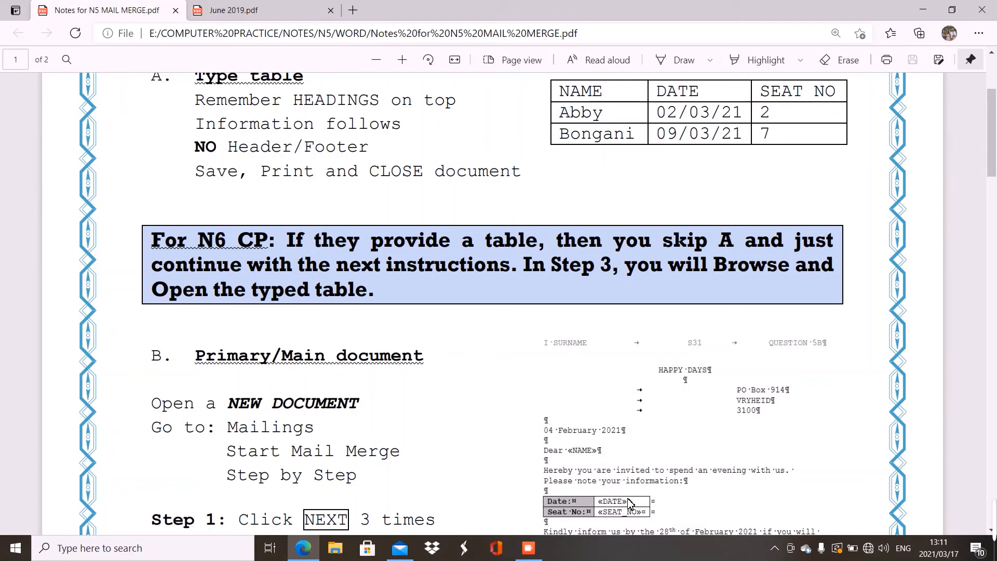
Scroll the notes down through section B's Steps 1–4 to section C's Steps 5–6
scroll(down, 3)
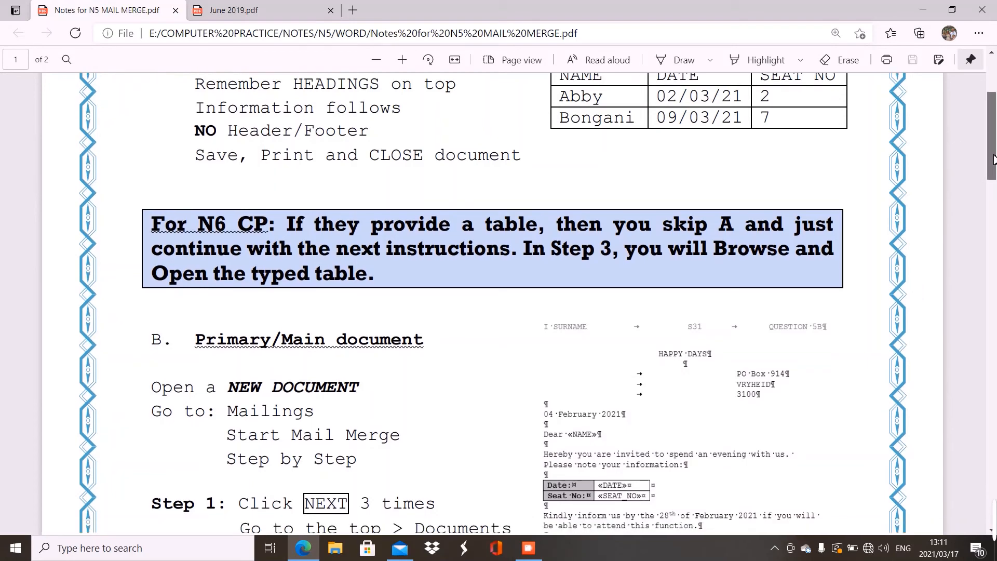
scroll(down, 3)
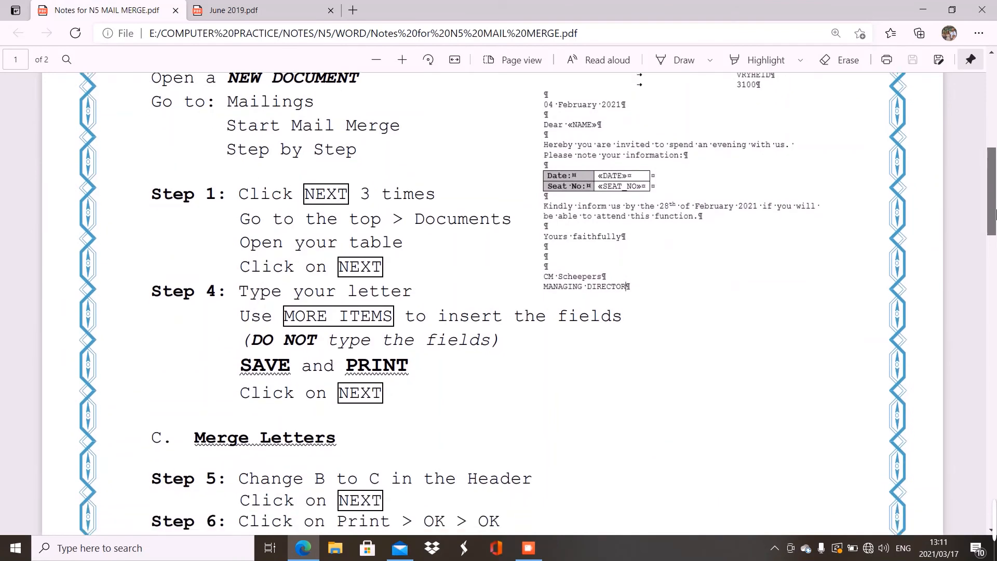
scroll(down, 3)
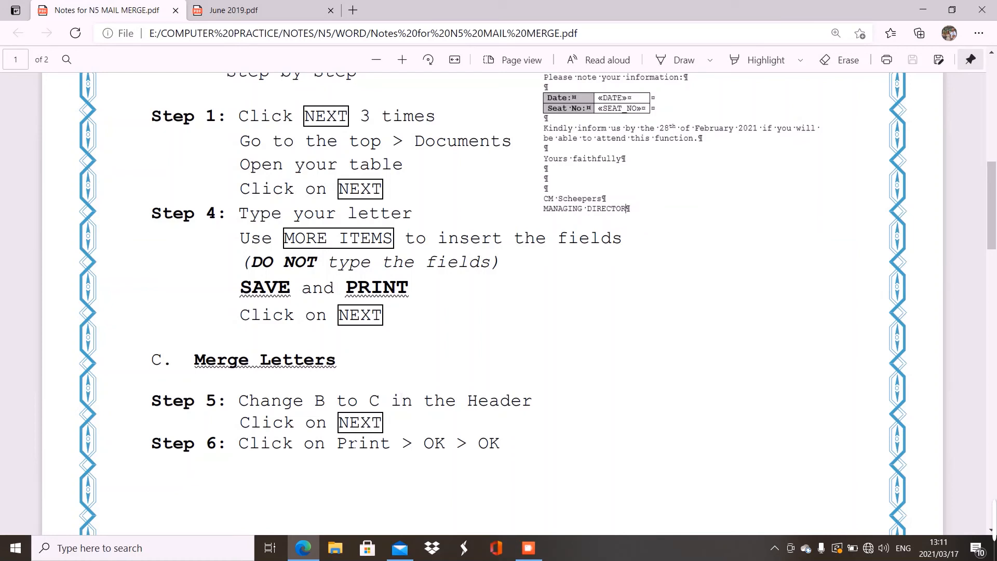
mouse_move(910, 452)
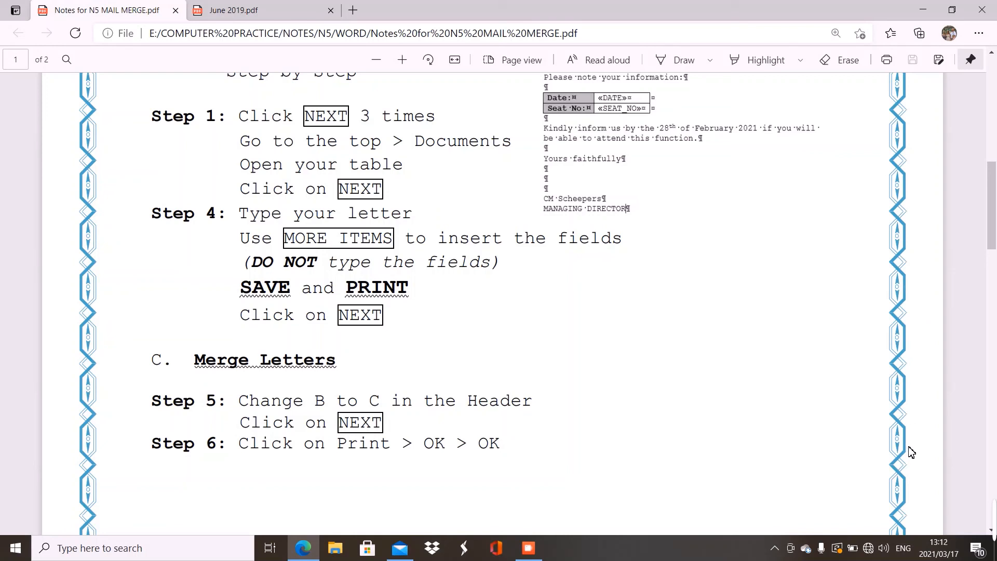
mouse_move(973, 319)
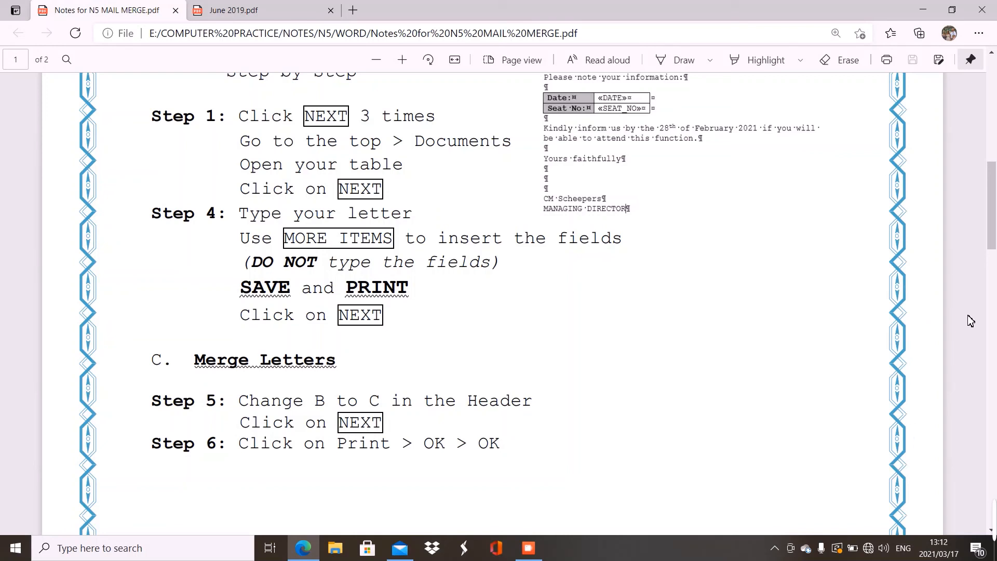
mouse_move(923, 306)
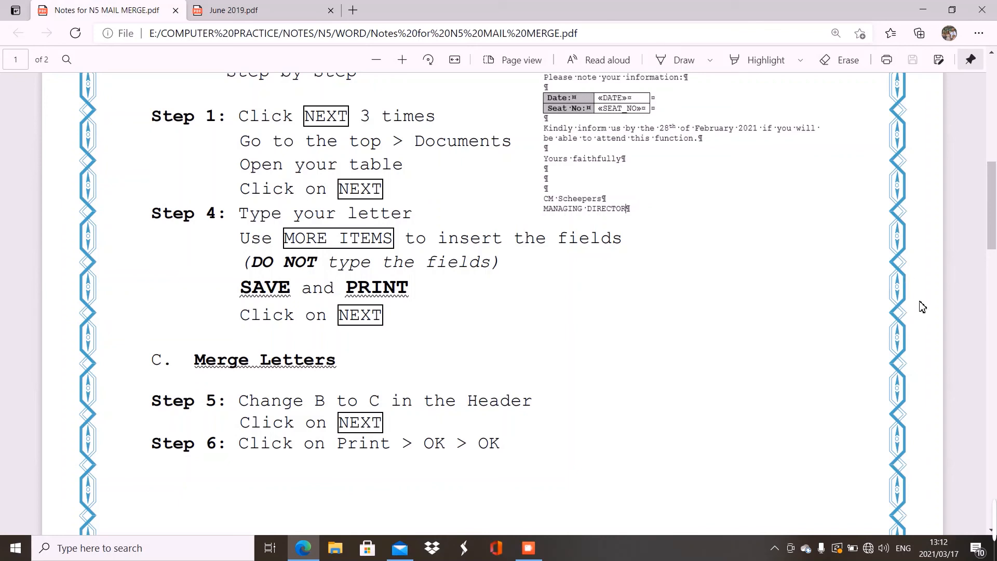
mouse_move(958, 326)
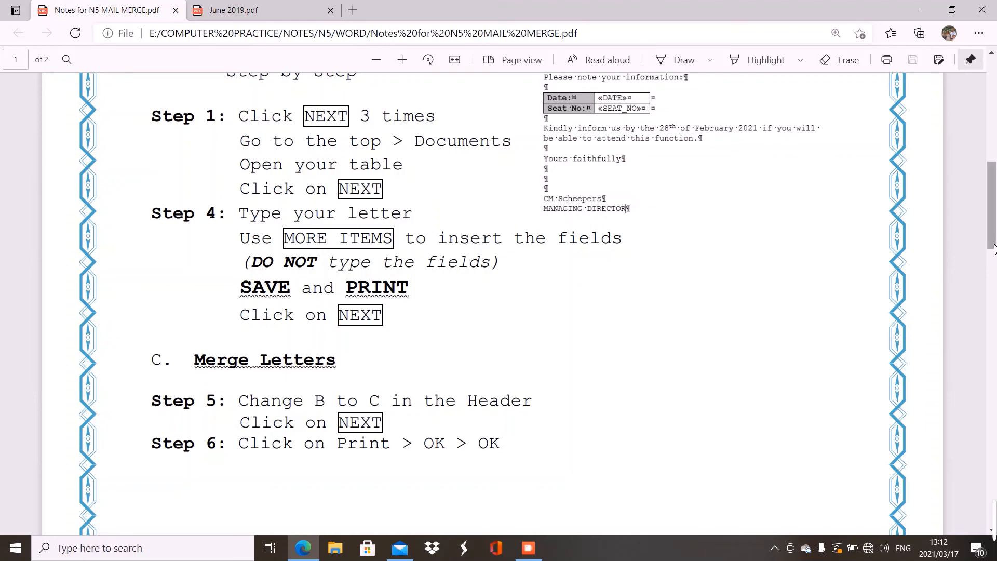
Scroll to the hand-in page through Questions A and B, down to Abby's and Bongani's merged letters
scroll(down, 3)
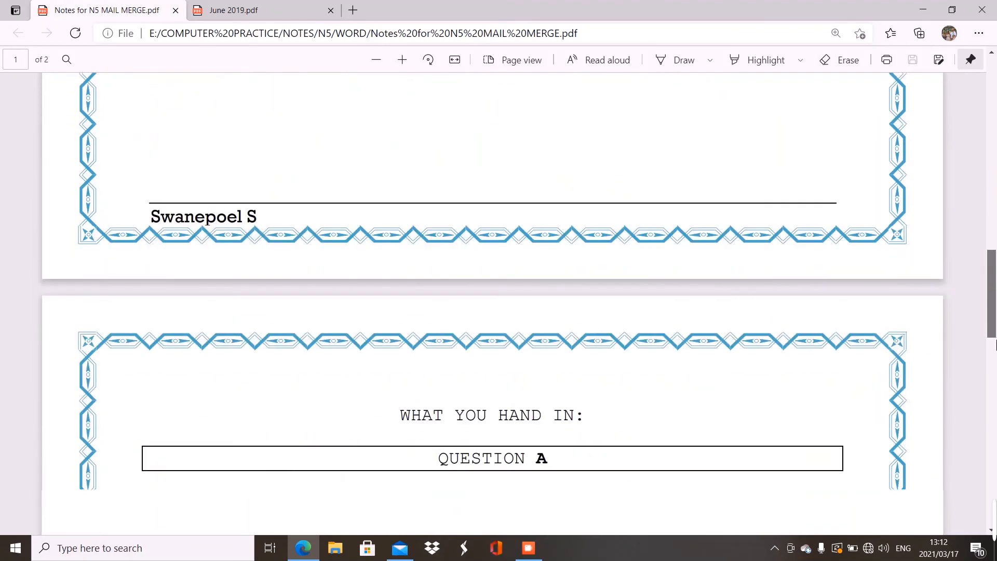
scroll(down, 3)
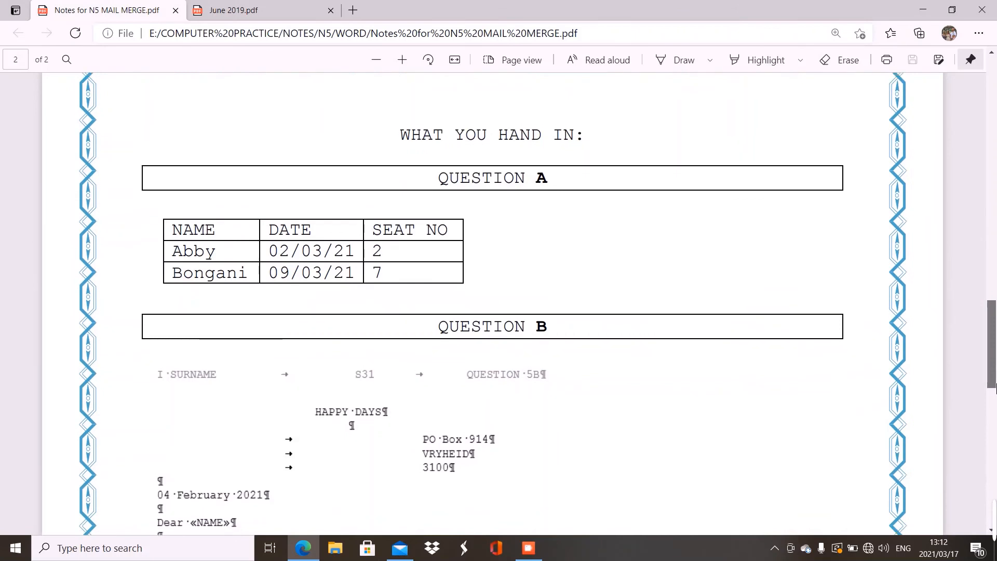
scroll(down, 3)
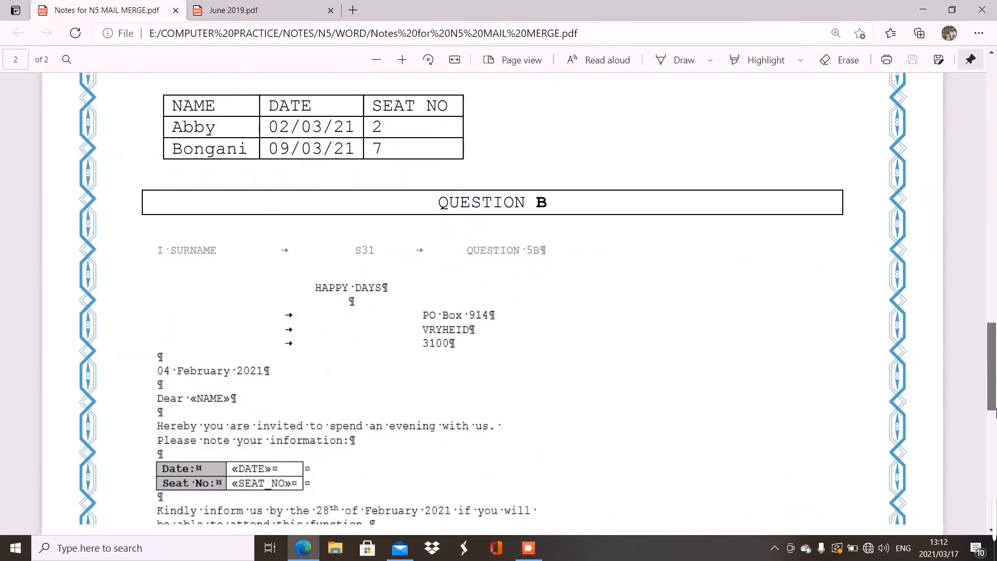
scroll(down, 3)
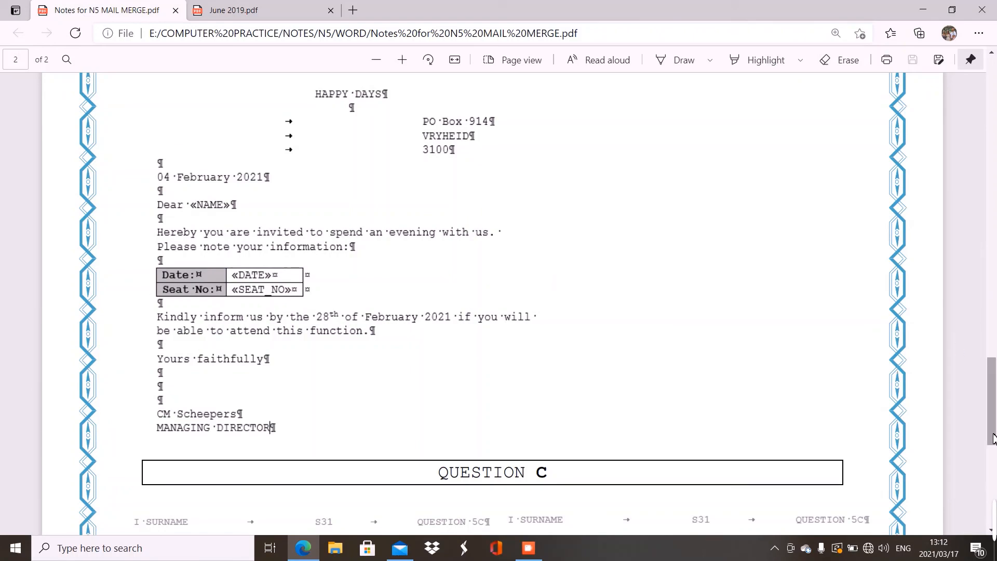
scroll(down, 3)
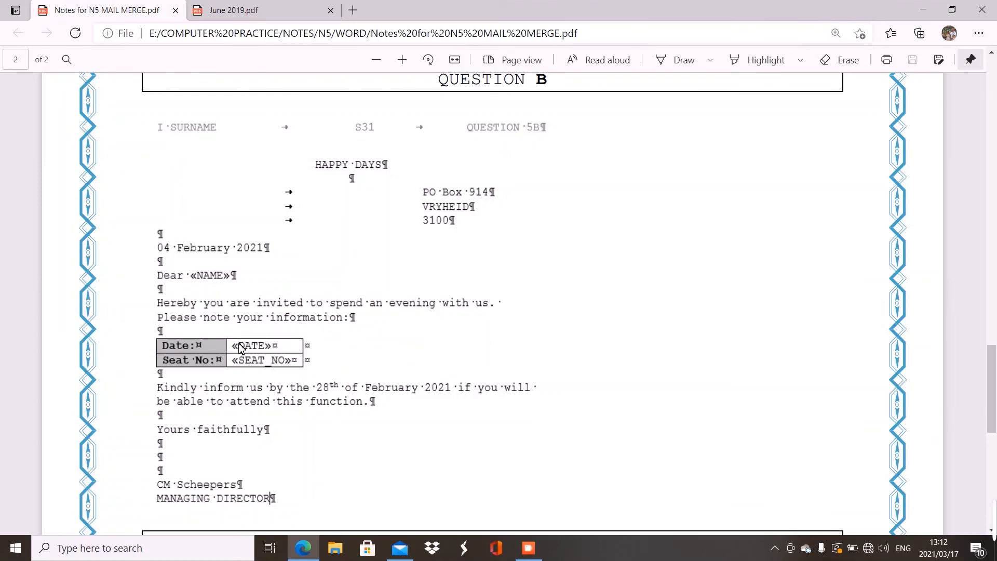
mouse_move(477, 348)
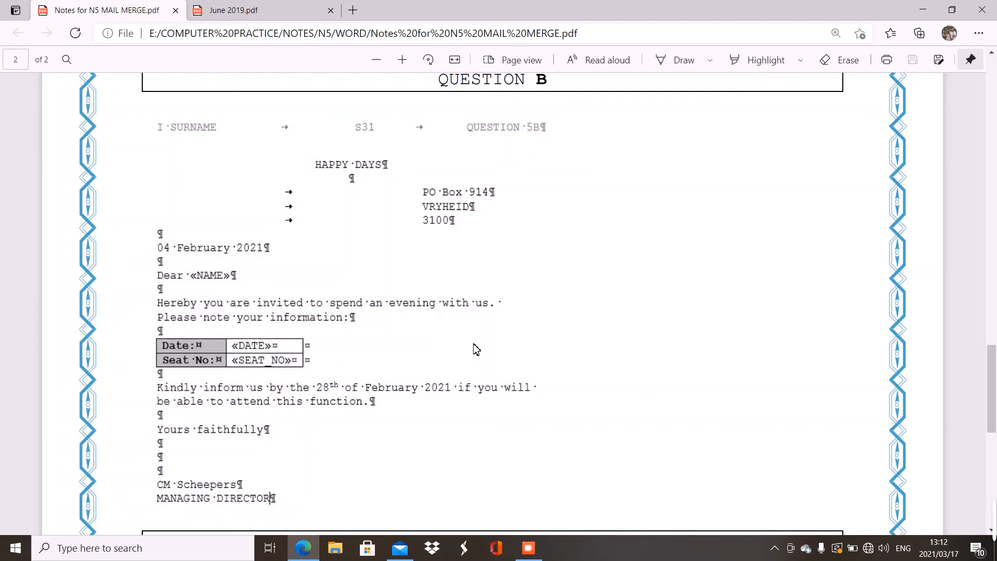
mouse_move(388, 366)
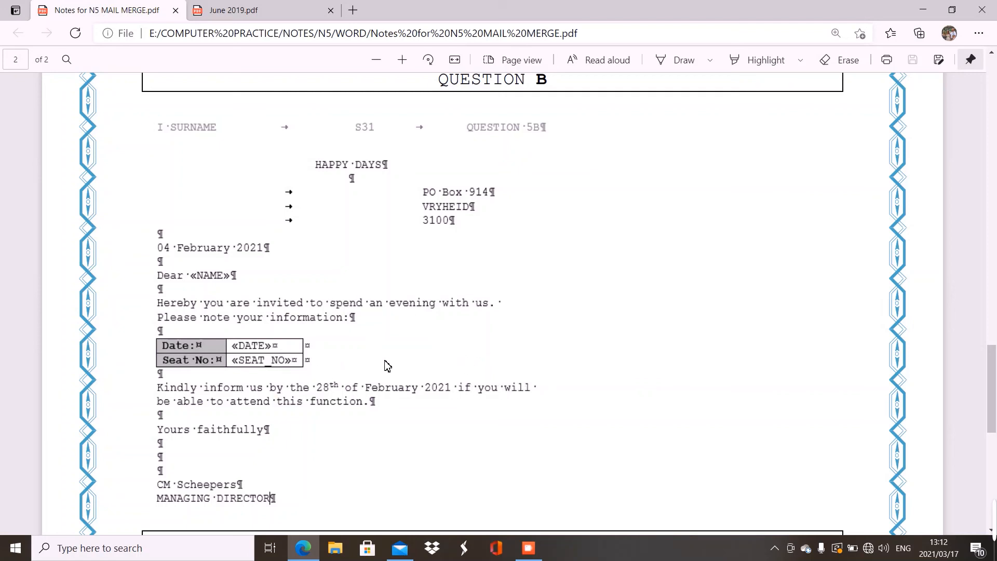
mouse_move(540, 140)
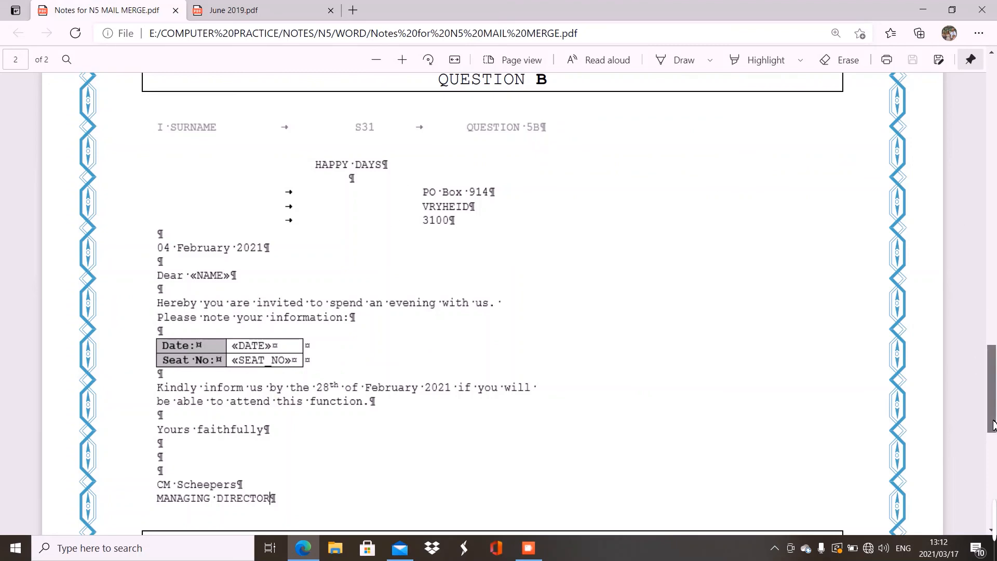
scroll(down, 3)
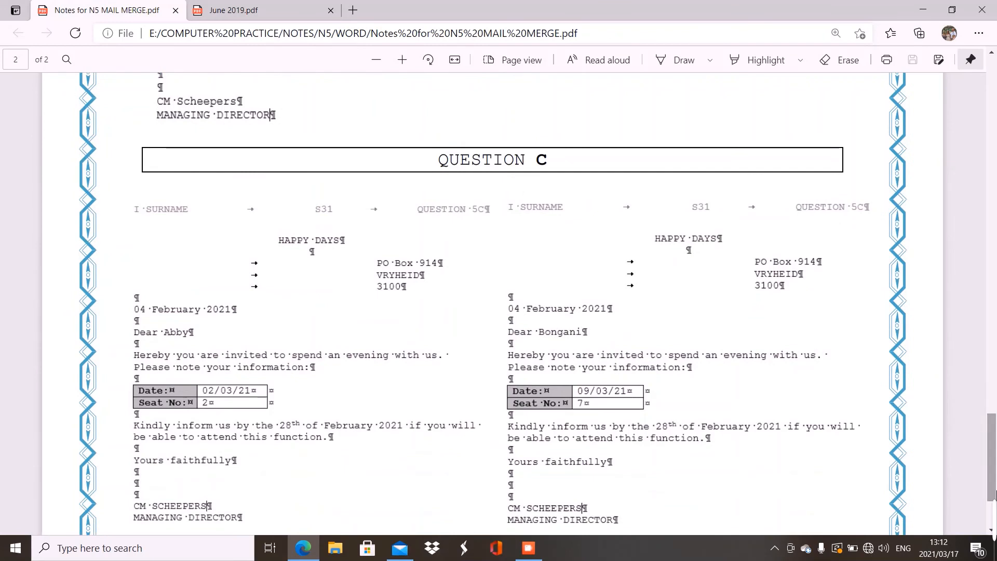